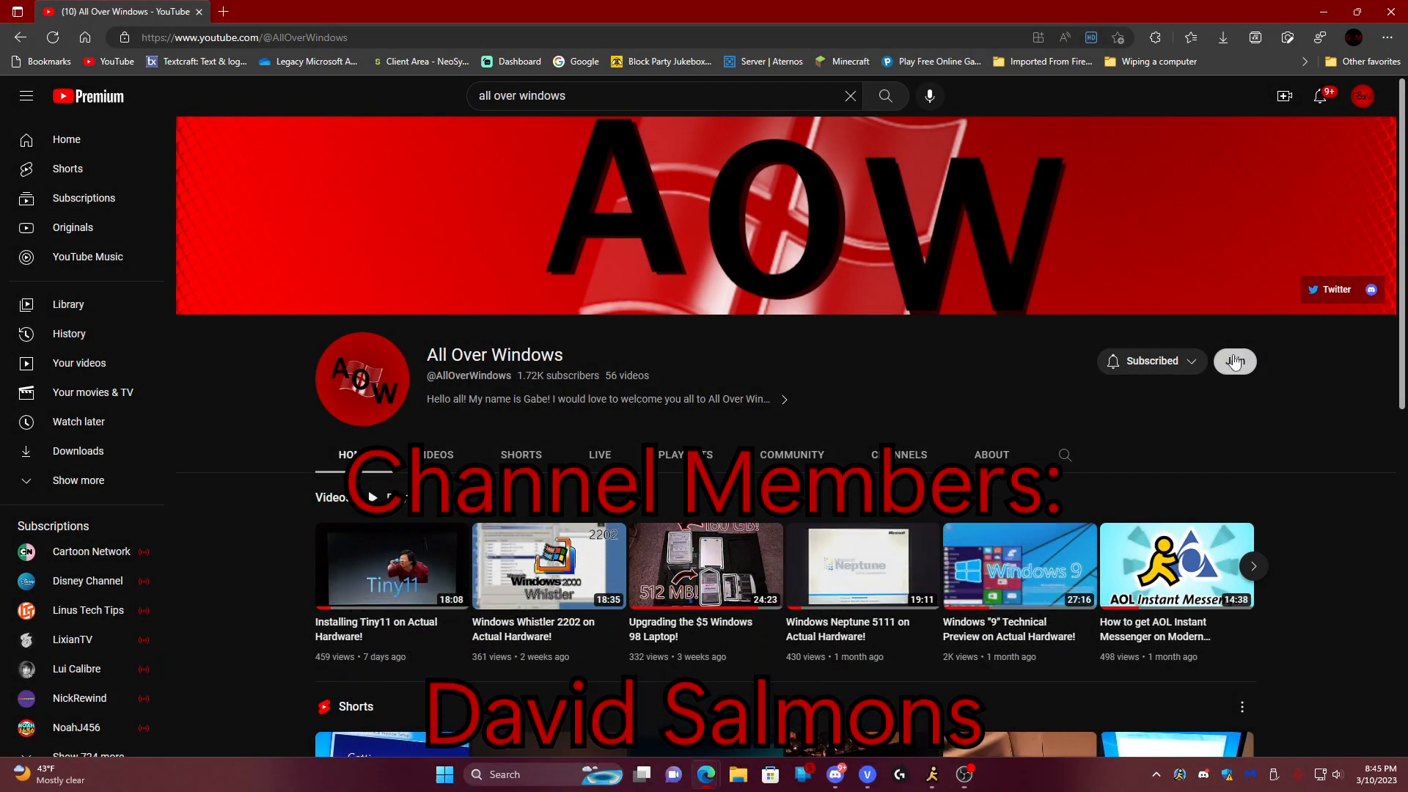
Join the All Over Windows channel and browse the $2.99/month Explorer tier perks
{"action": "left_click", "coordinate": [1234, 361]}
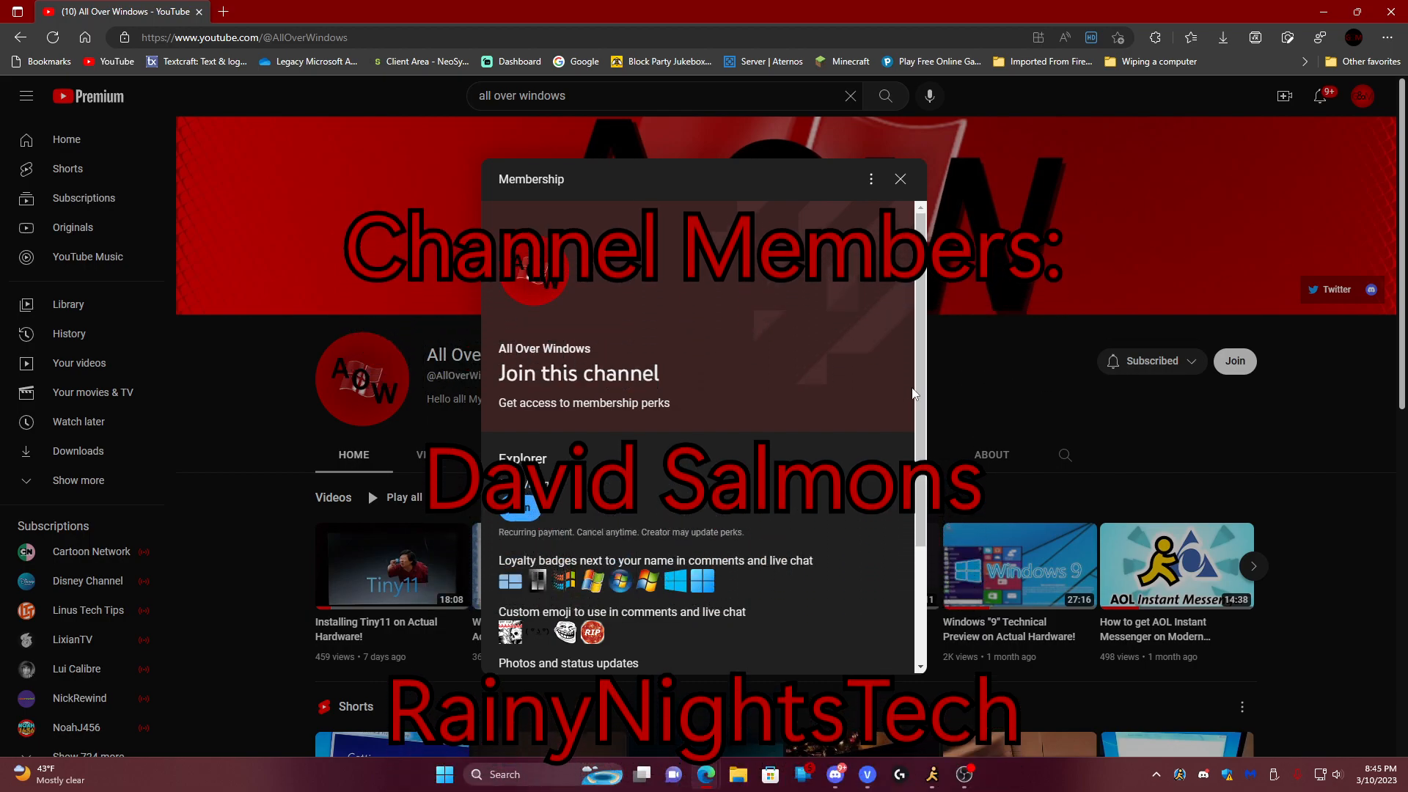
{"action": "scroll", "scroll_direction": "down", "scroll_amount": 3}
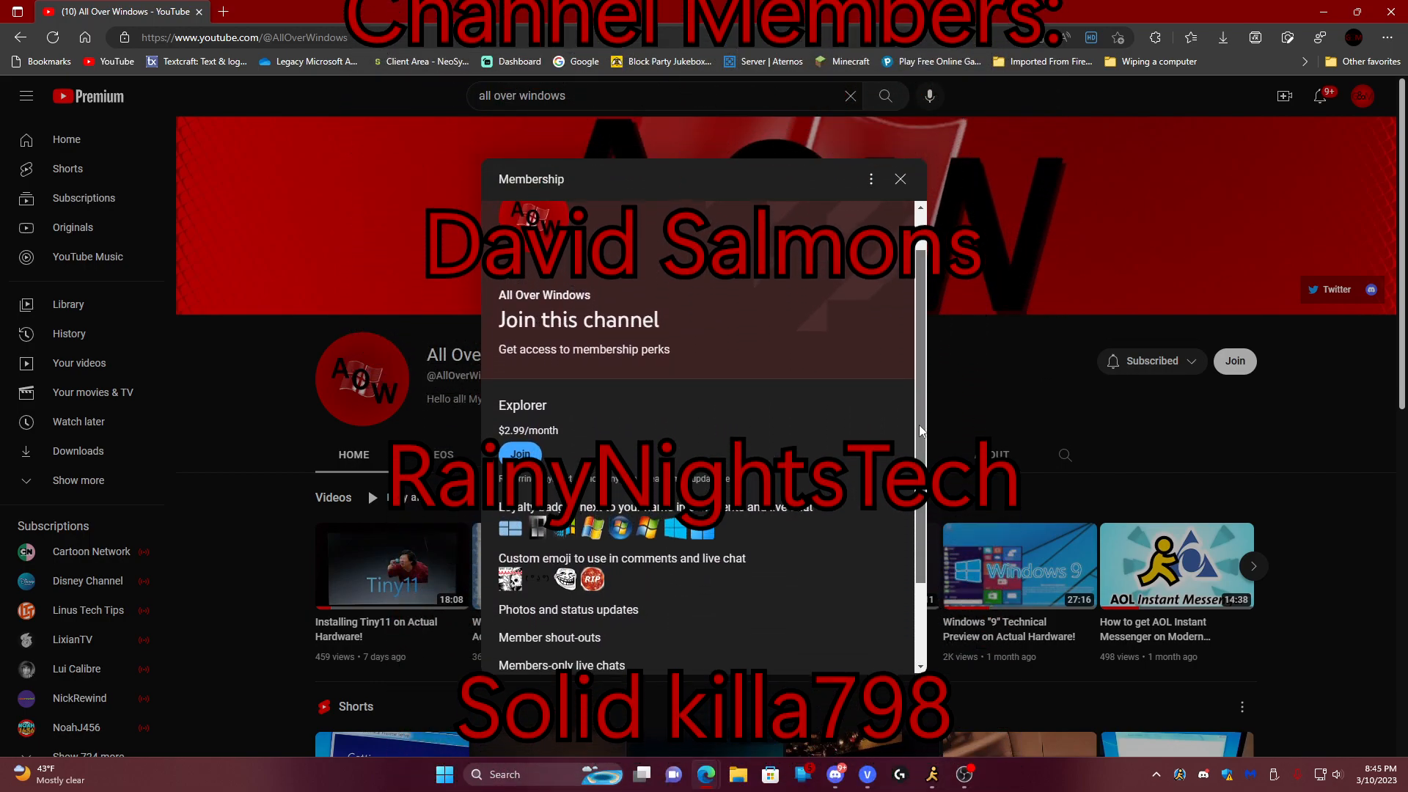
{"action": "scroll", "scroll_direction": "down", "scroll_amount": 3}
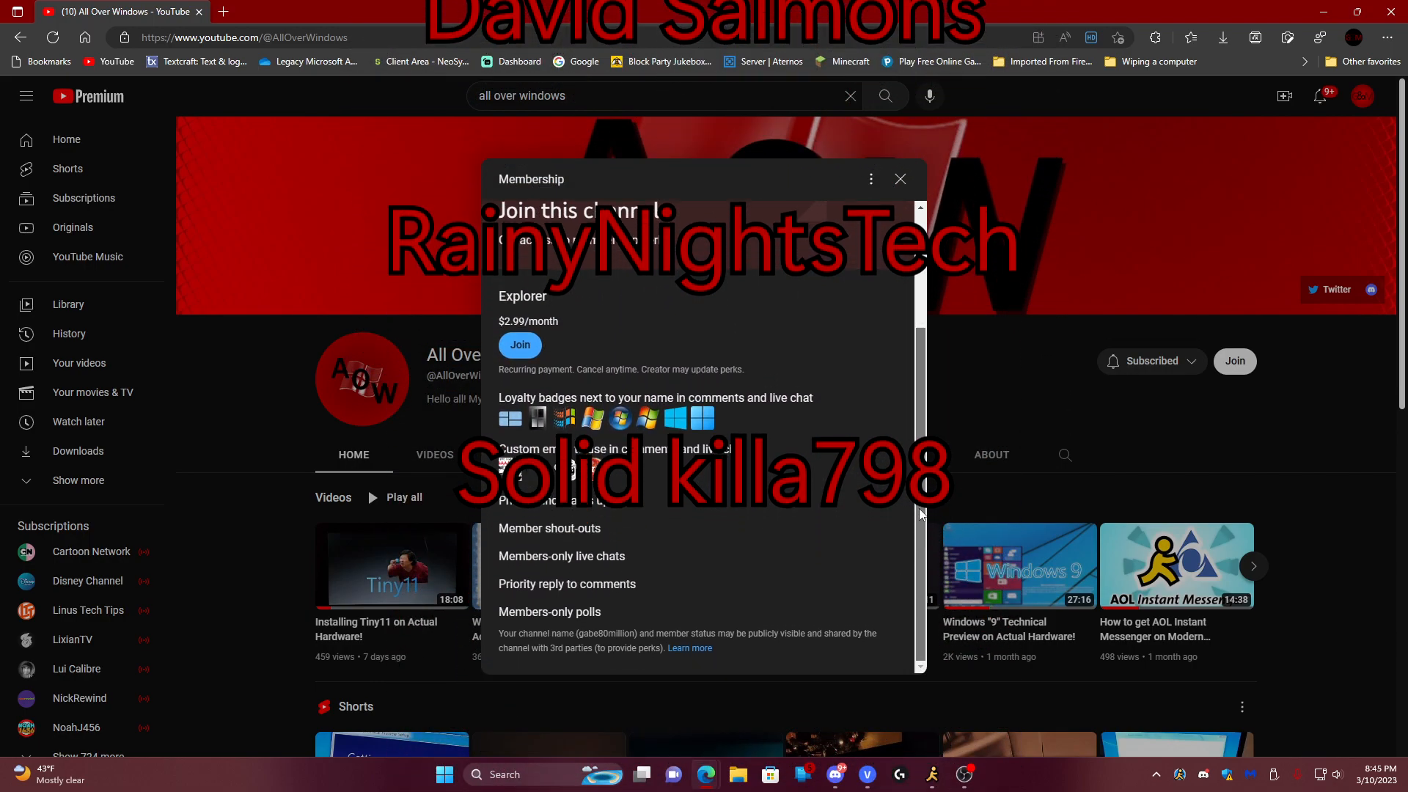
{"action": "scroll", "scroll_direction": "up", "scroll_amount": 3}
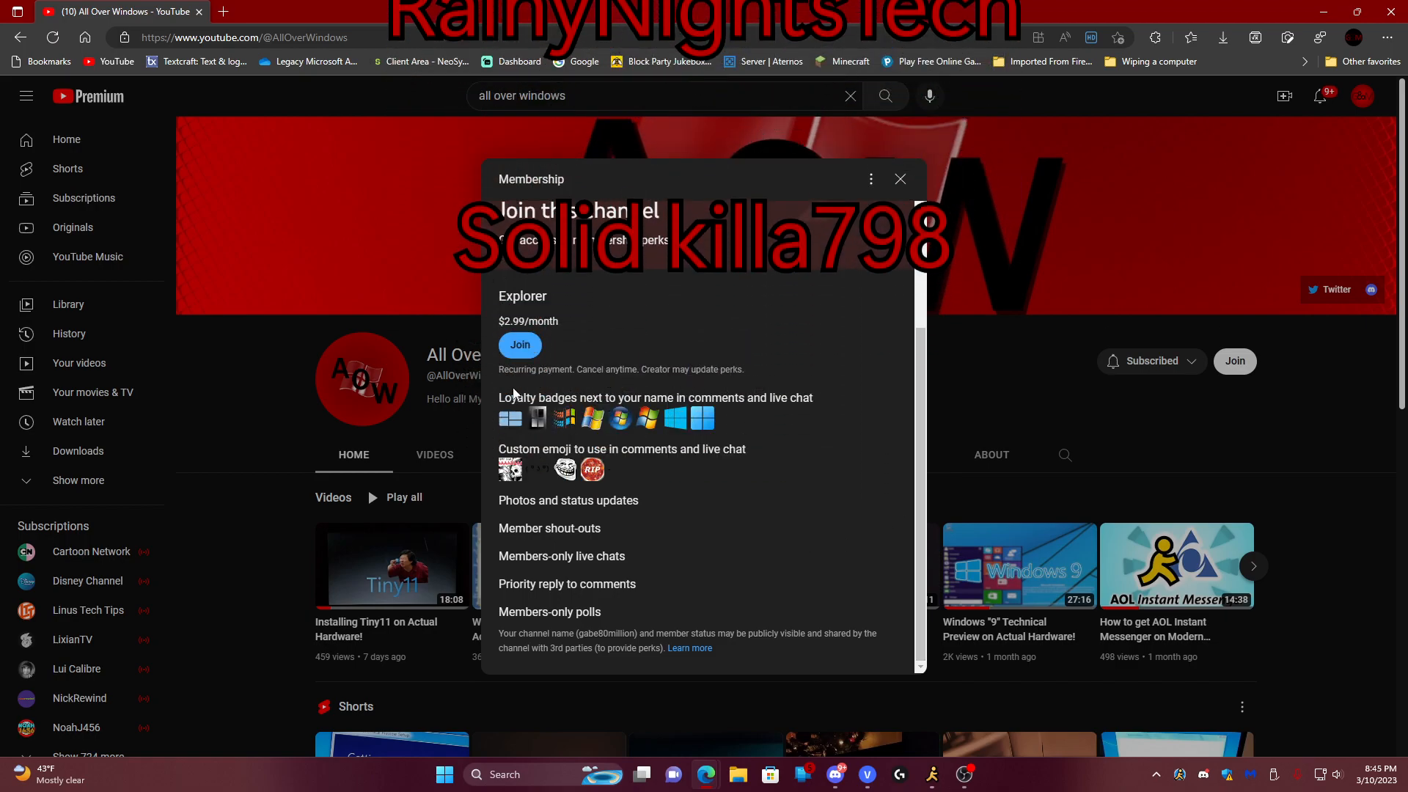